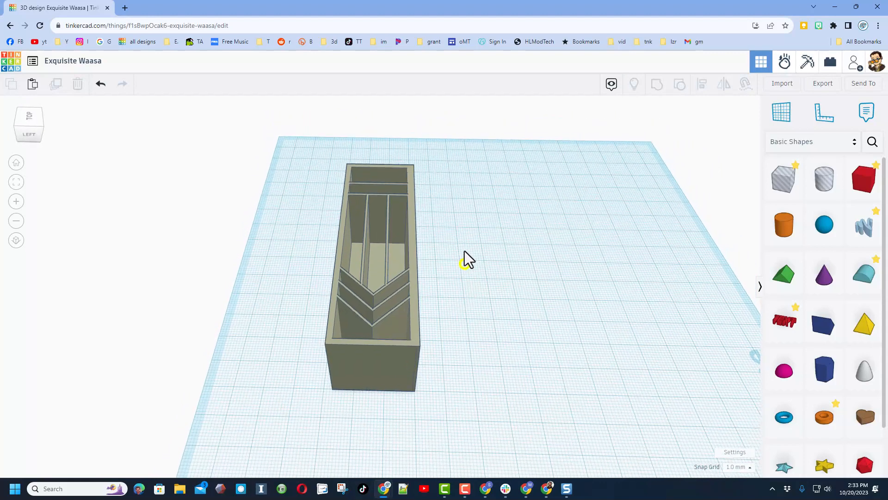
Step: Drop a Box Hole beside the tray and stretch it to about 118 mm long
left_click(783, 178)
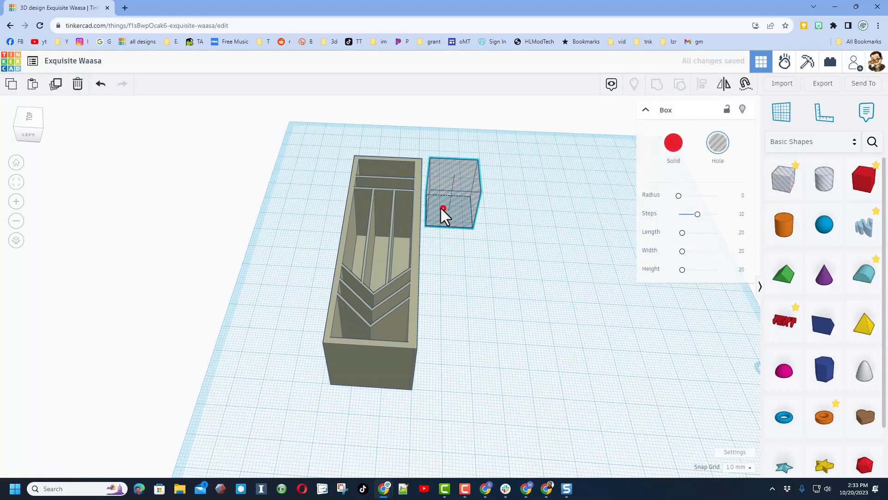
left_click_drag(444, 211, 439, 169)
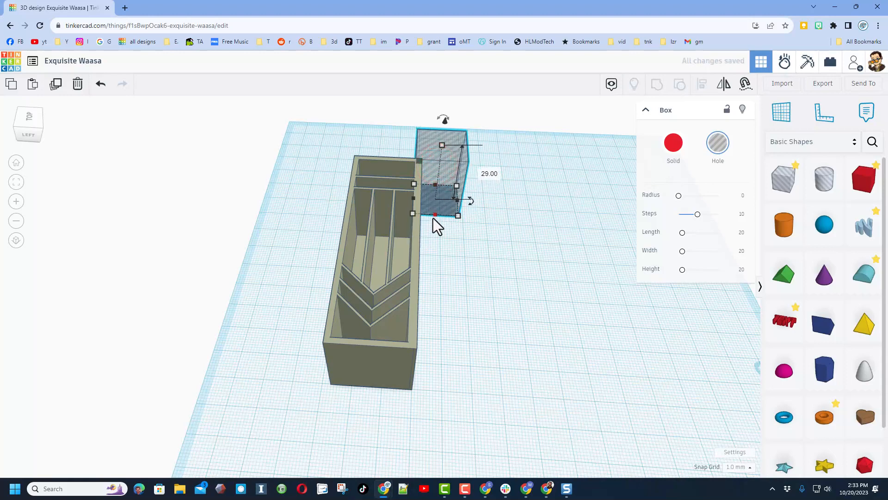
left_click_drag(457, 215, 435, 432)
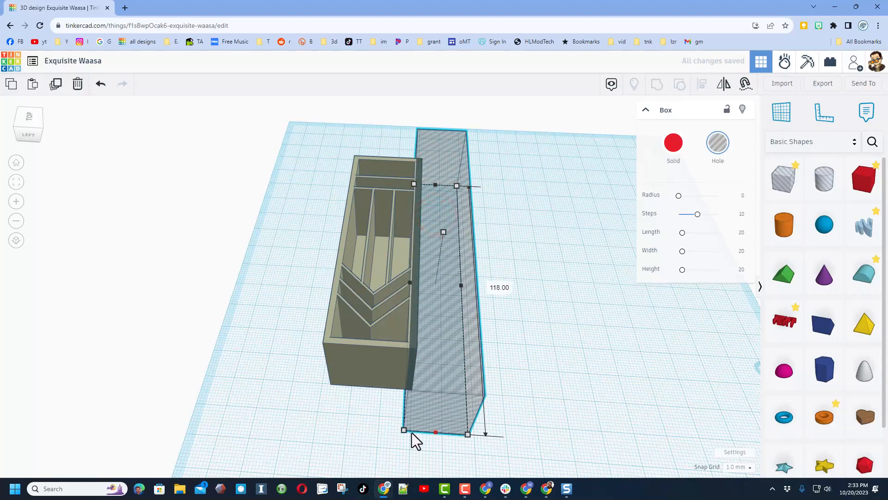
left_click(739, 467)
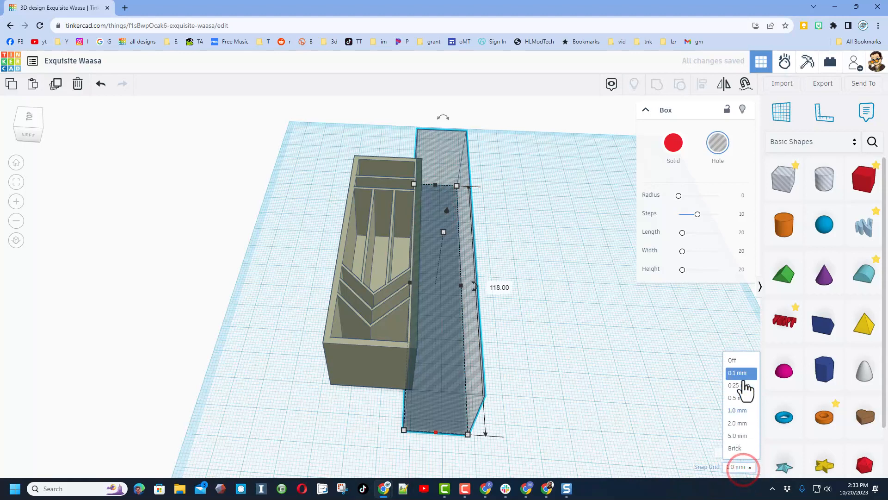
Step: Set snap spacing to 0.1 mm and nudge the long hole box into the side wall
left_click(736, 373)
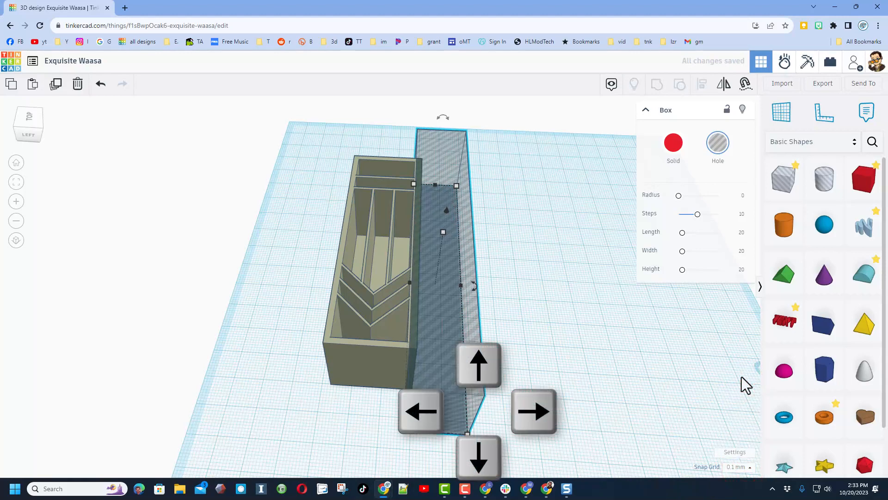
mouse_move(824, 284)
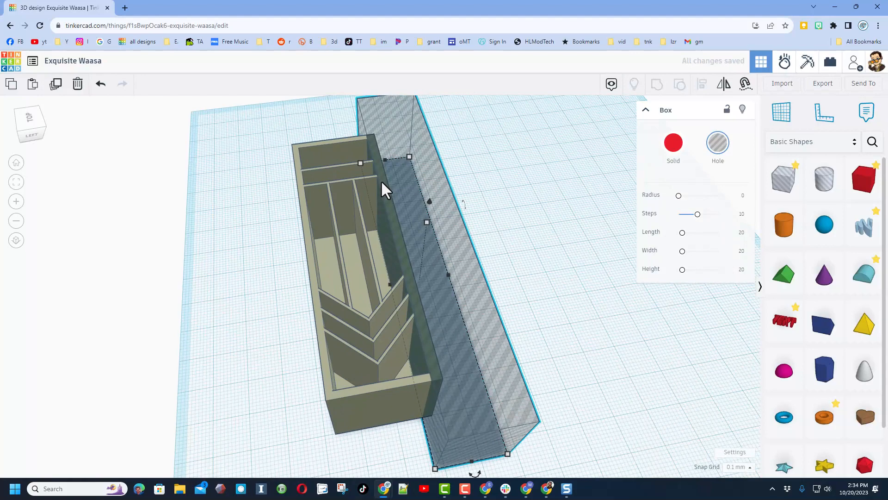
scroll("down", 3)
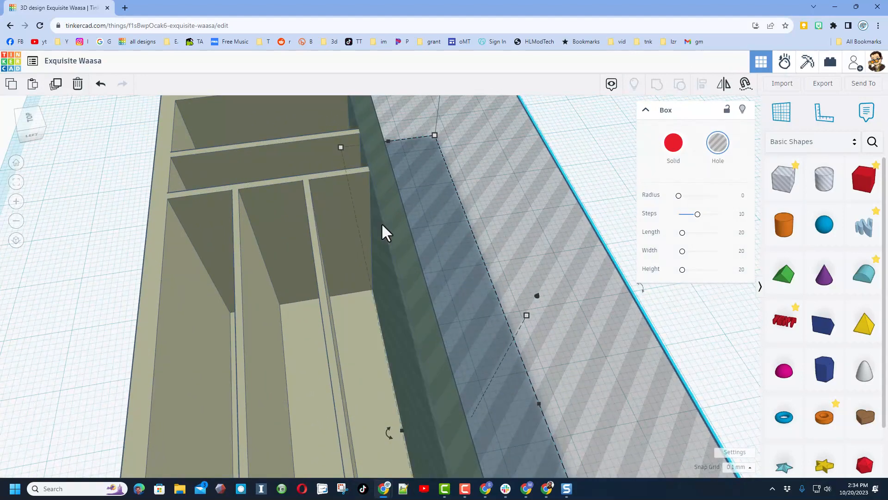
key("Ctrl+d")
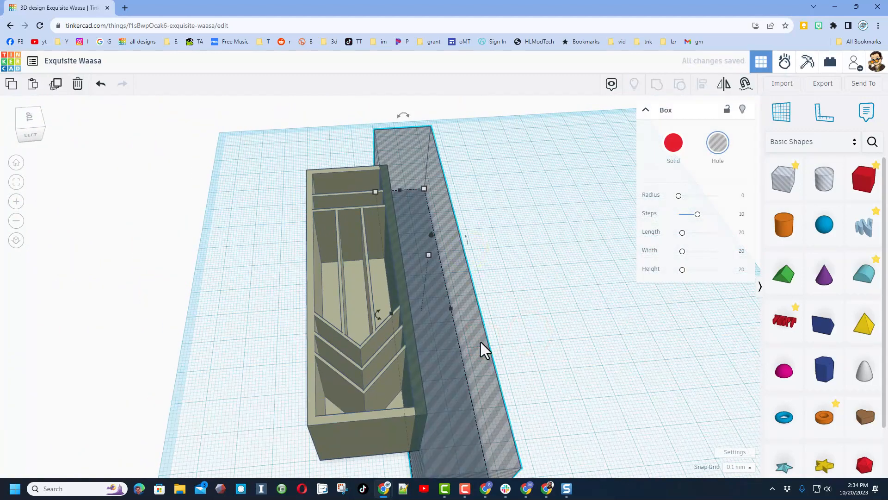
Step: Duplicate the side hole box and shift the copy to the holder's opposite side
left_click(739, 466)
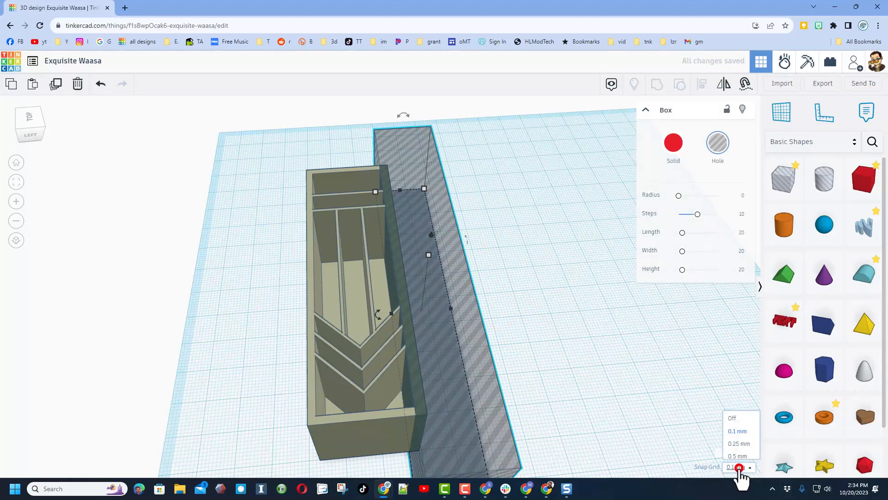
key("Shift+Left")
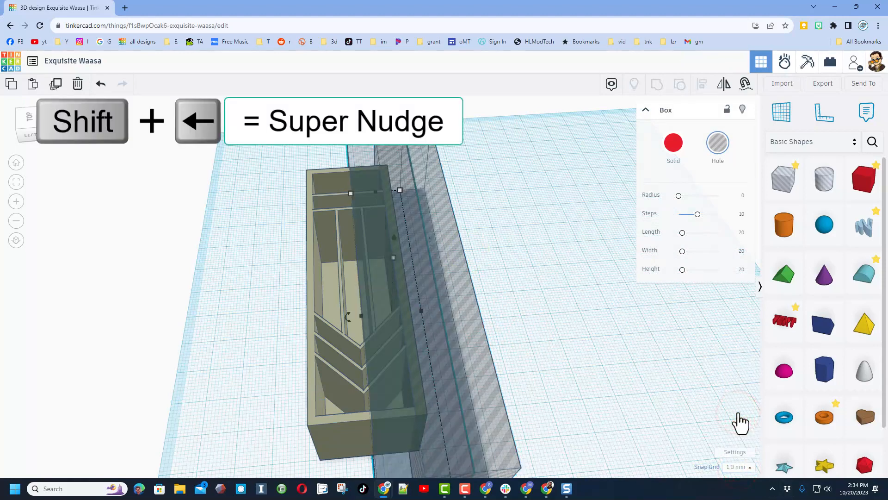
key("Shift+Left")
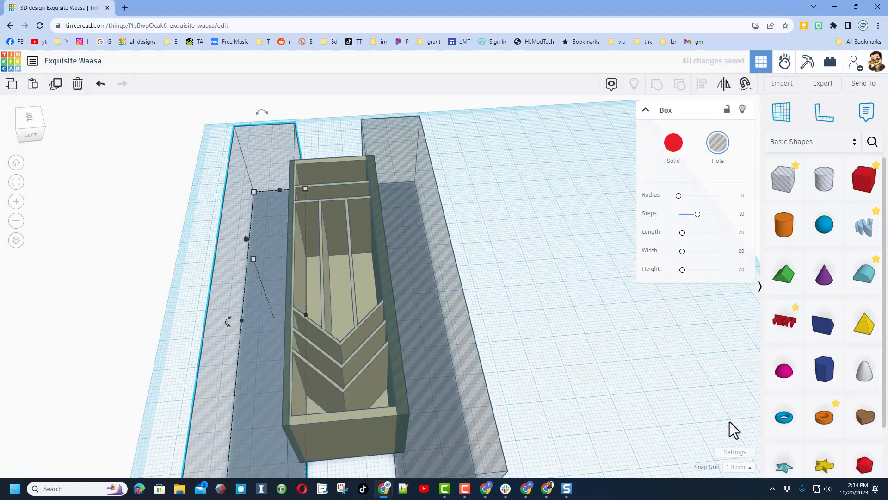
left_click(736, 466)
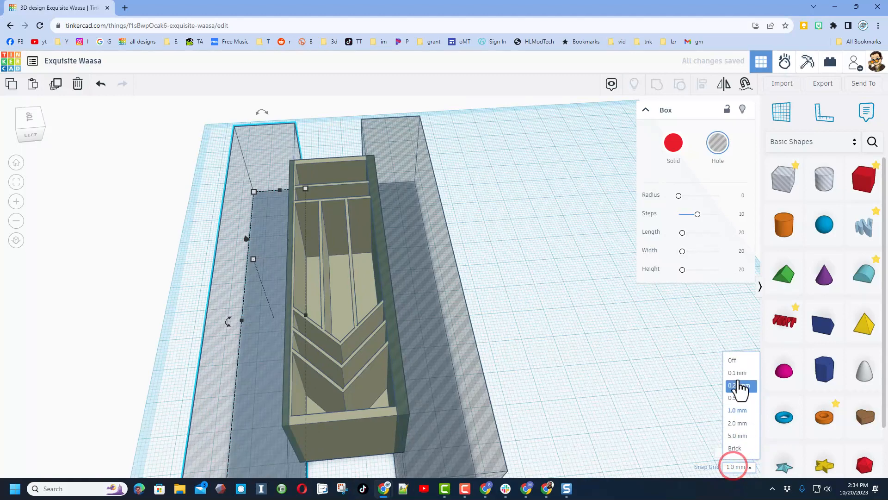
Step: Return snapping to 0.1 mm and position Box Holes over both short end walls
left_click(737, 372)
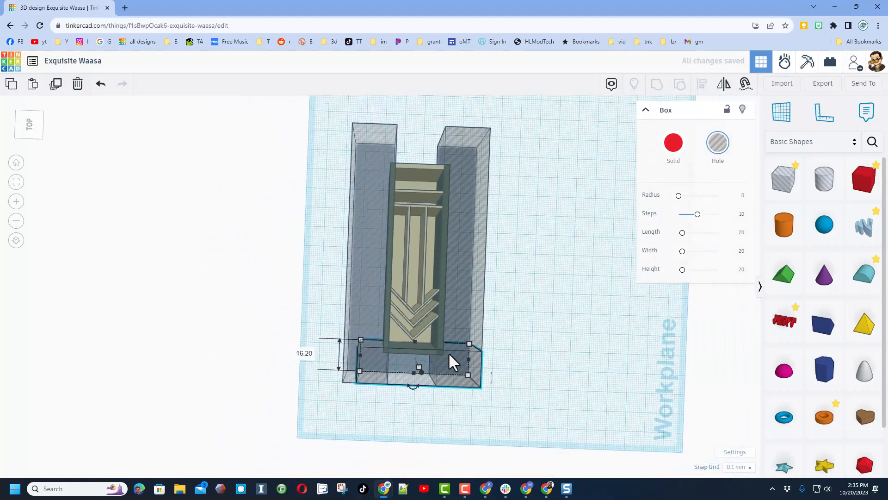
key("f")
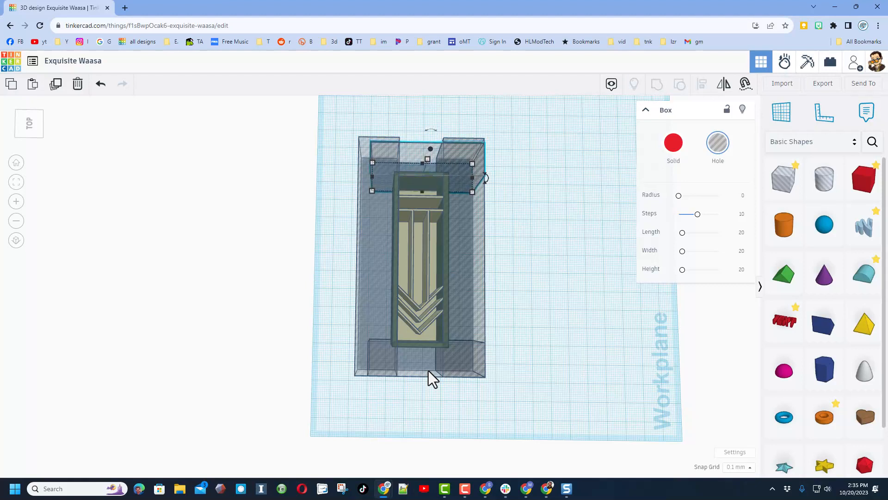
Step: Group the tray with all surrounding hole boxes using Ctrl+G
key("Ctrl+g")
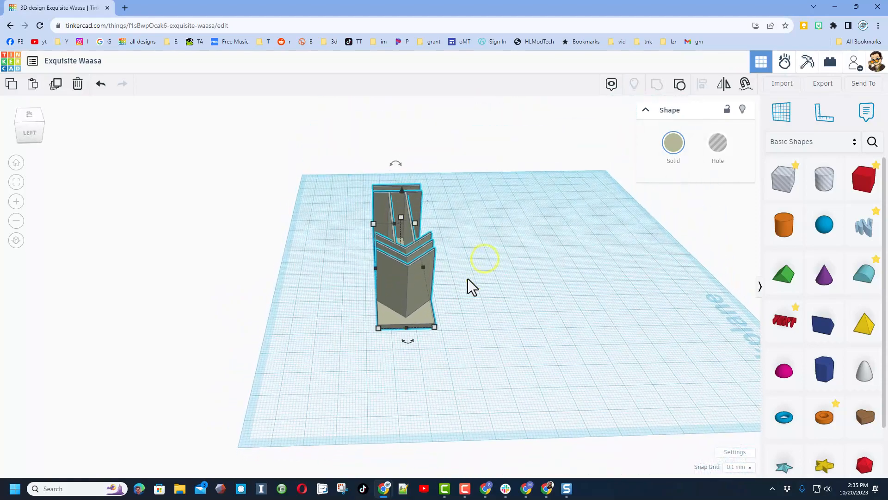
mouse_move(327, 305)
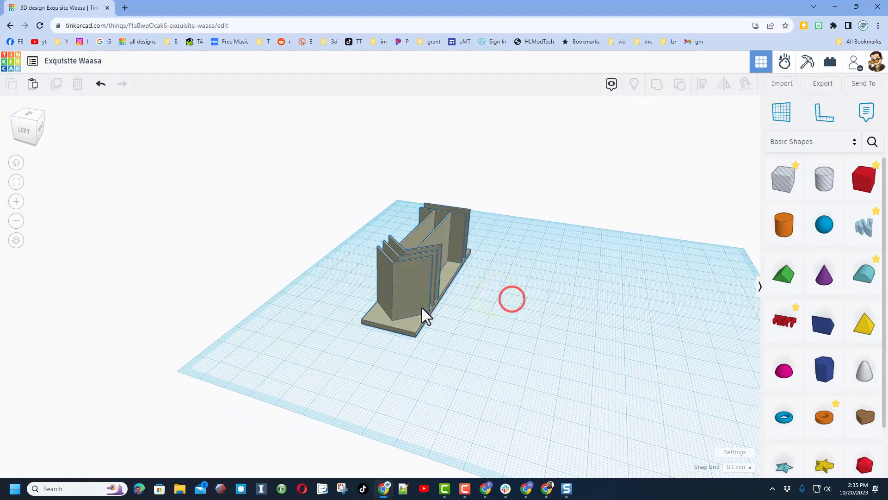
Step: Rename the design from Exquisite Waasa to a name beginning 'pen b'
left_click(408, 304)
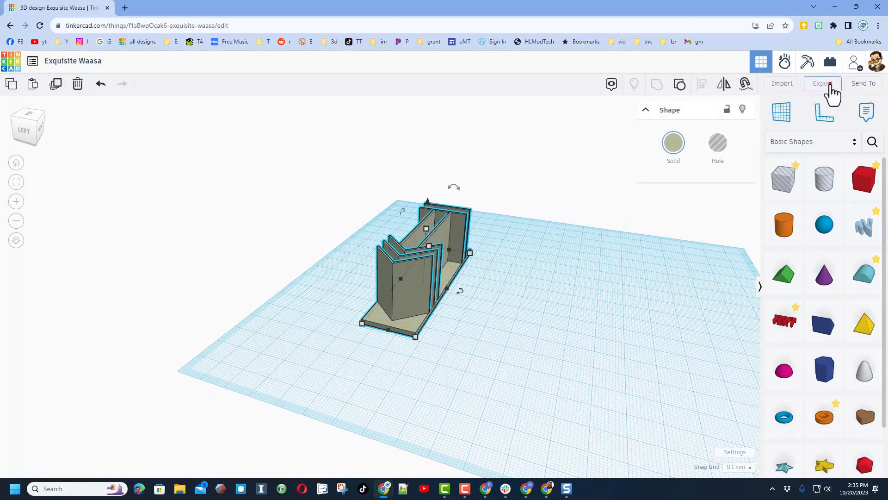
left_click(822, 83)
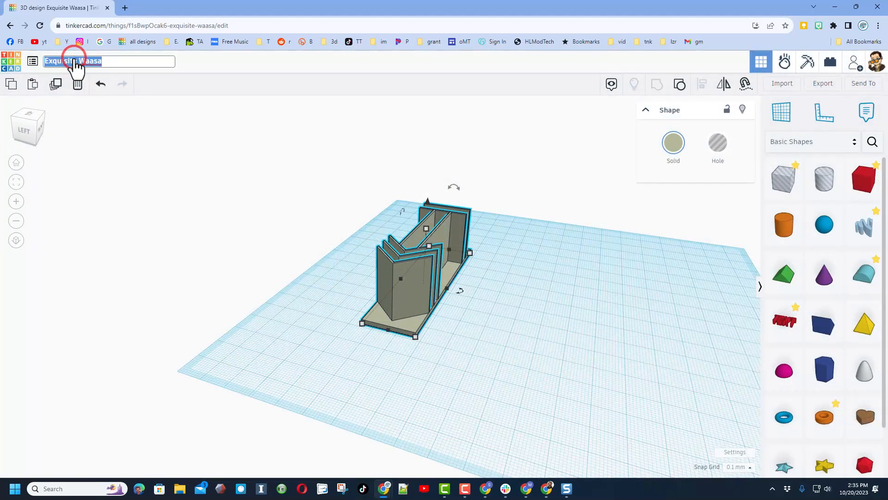
type("pen b")
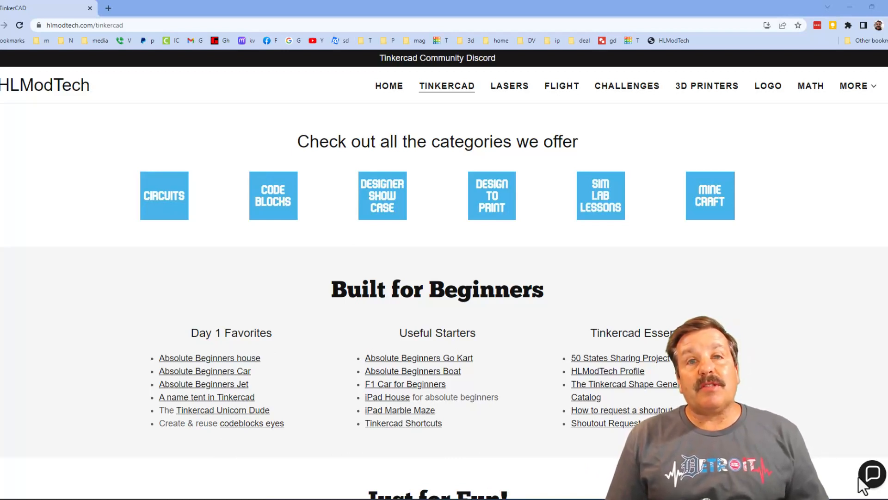
Step: Open and close the chat widget, then follow the Tinkercad Community Discord banner
left_click(874, 472)
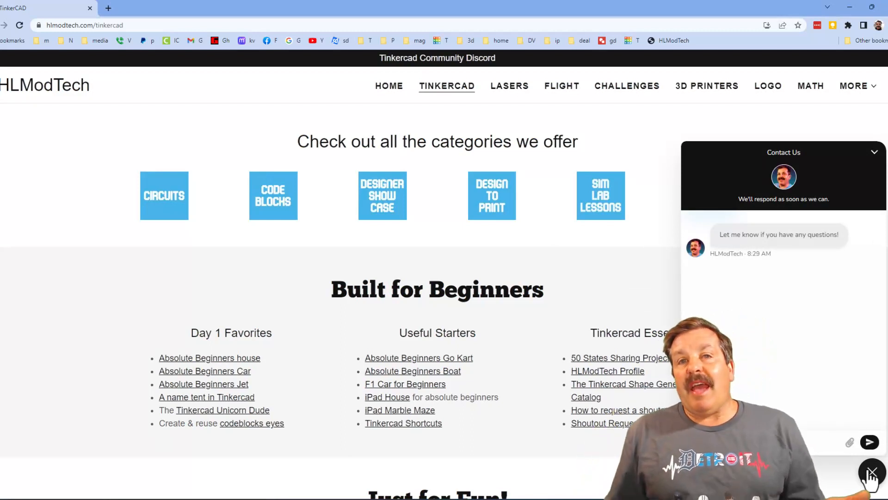
left_click(871, 473)
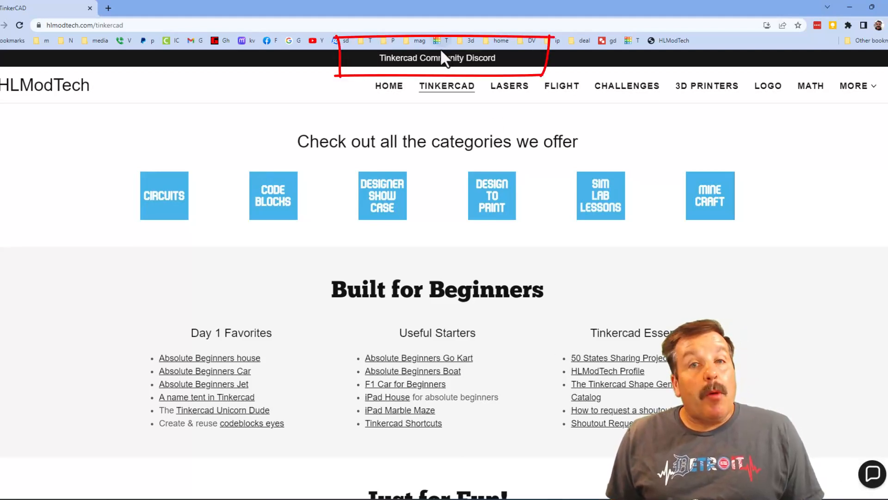
left_click(438, 59)
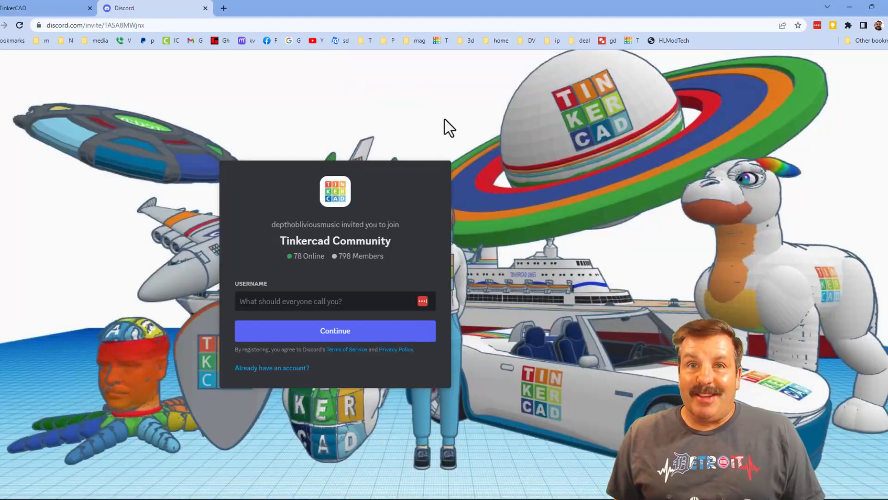